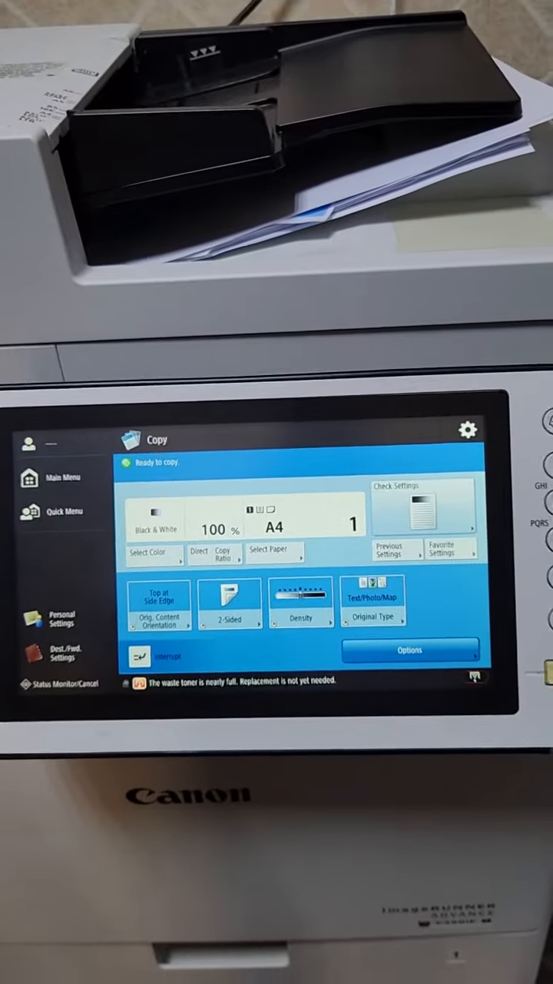
Choose A5 as the original size under Options and confirm
{"action": "left_click", "coordinate": [410, 649]}
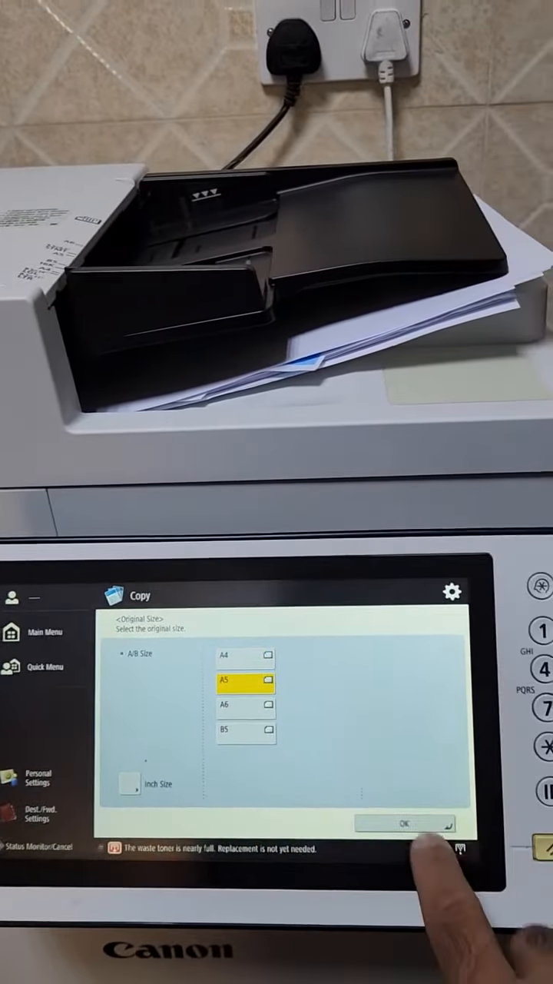
{"action": "left_click", "coordinate": [408, 823]}
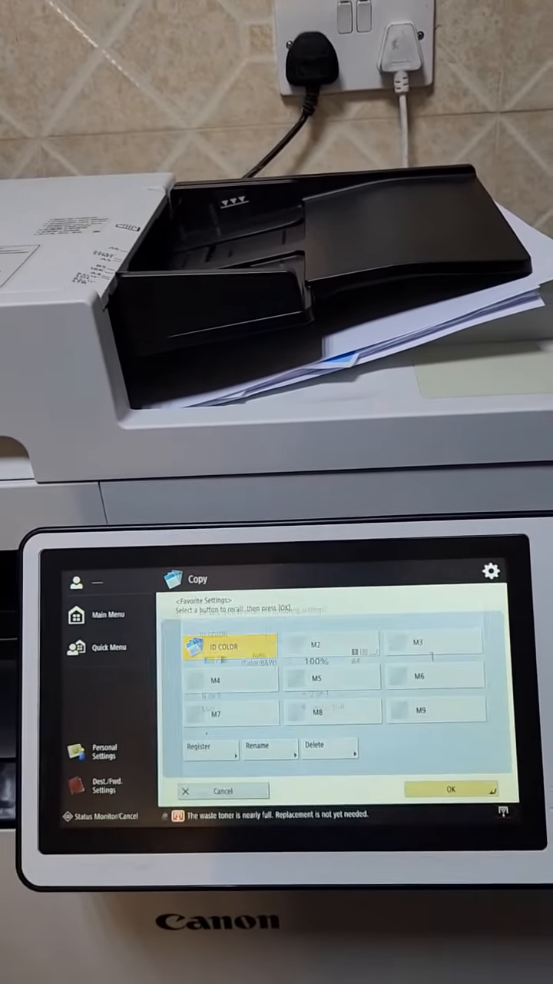
{"action": "left_click", "coordinate": [210, 746]}
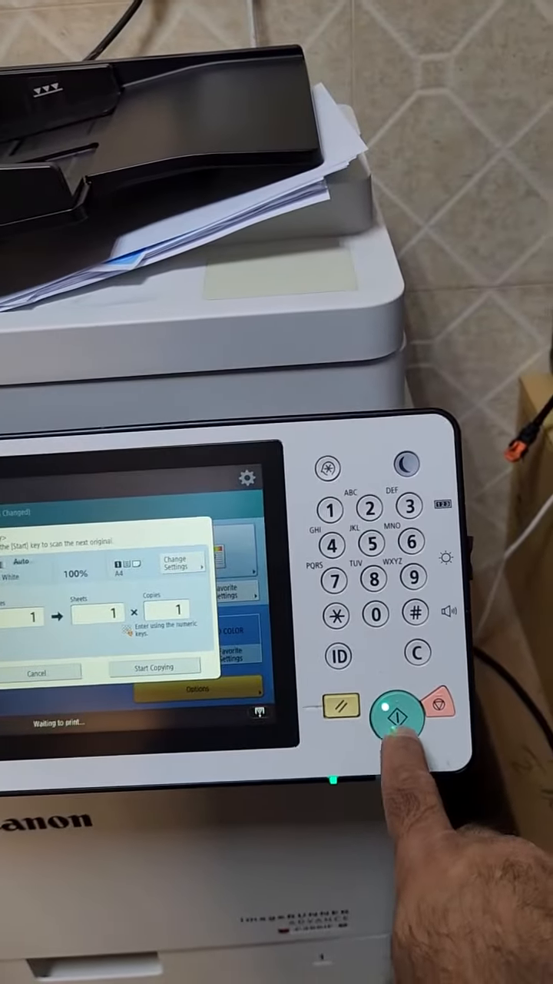
Scan the second side of the ID card, bringing the page count to two
{"action": "left_click", "coordinate": [400, 722]}
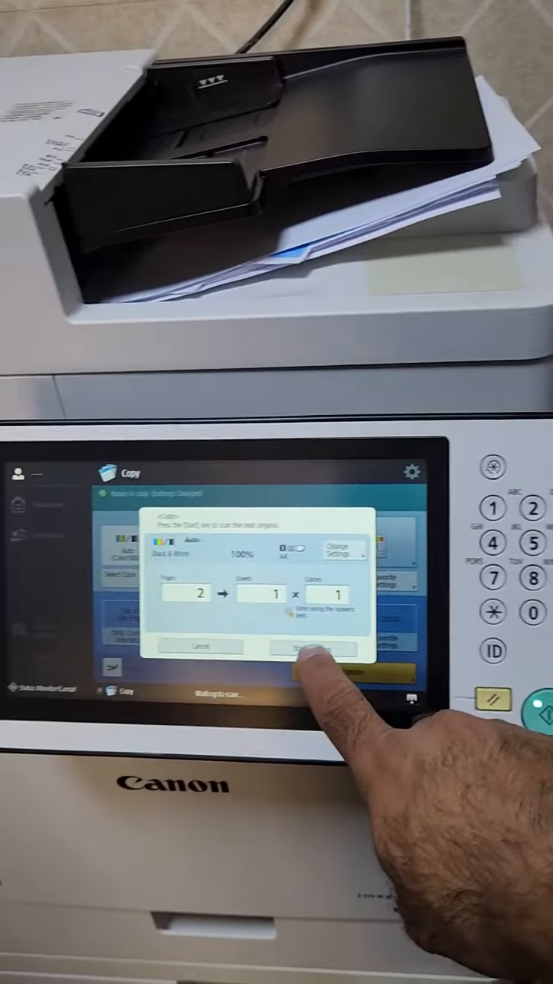
Start copying so both scanned card sides print onto one sheet
{"action": "left_click", "coordinate": [319, 668]}
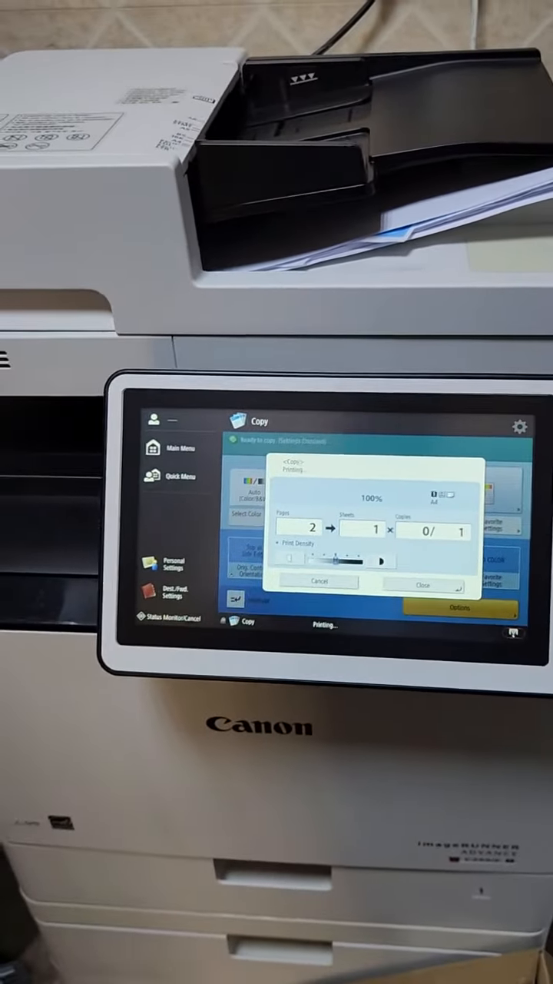